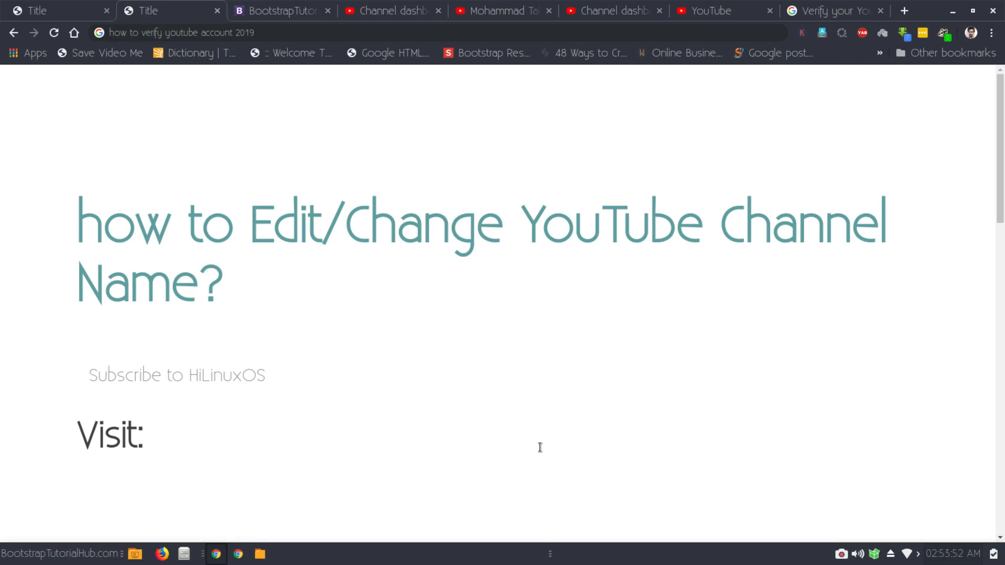
View the public channel page for 'Mohammad Tahir' via the account menu, then return to the Studio dashboard.
{"action": "left_click", "coordinate": [154, 436]}
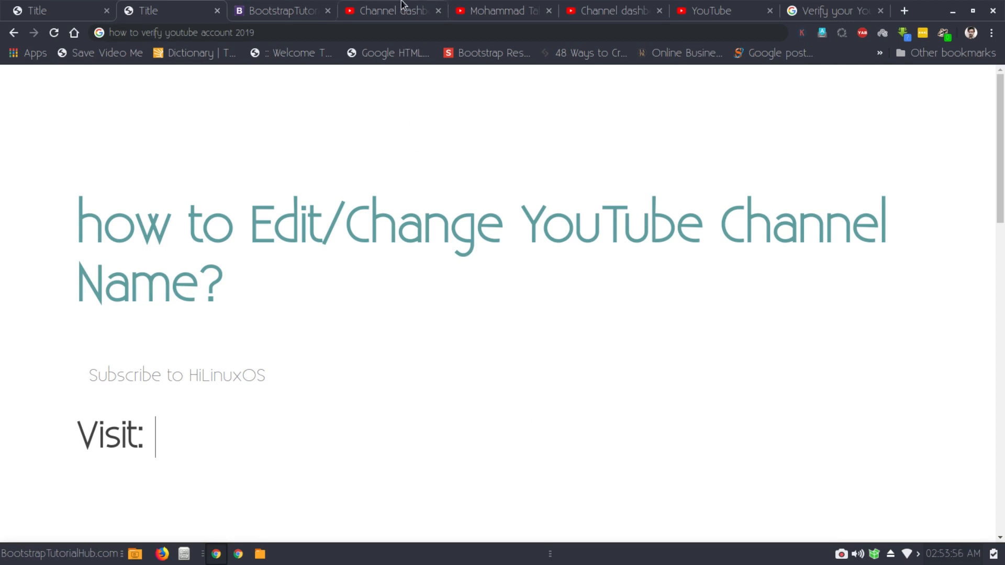
{"action": "left_click", "coordinate": [391, 11]}
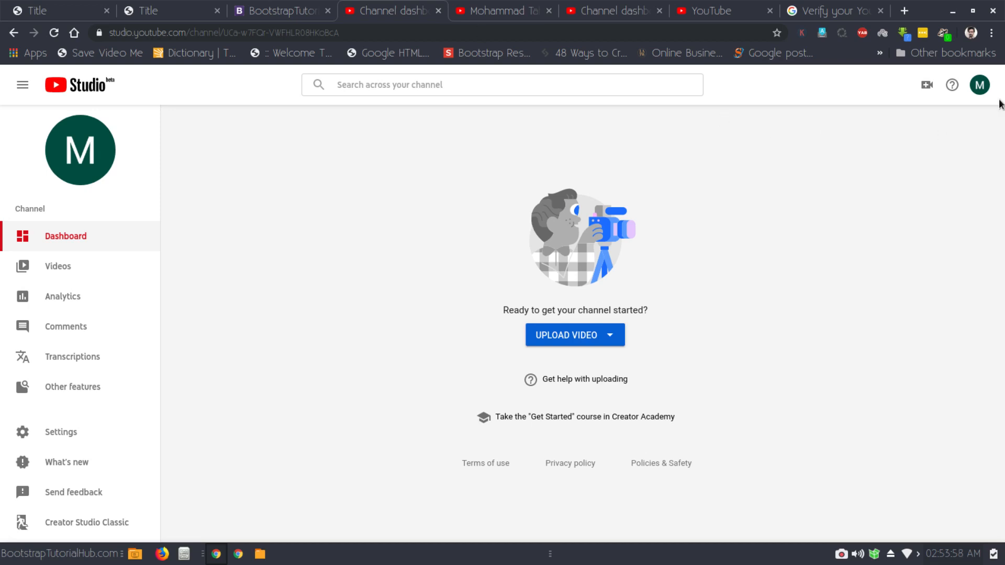
{"action": "mouse_move", "coordinate": [980, 84]}
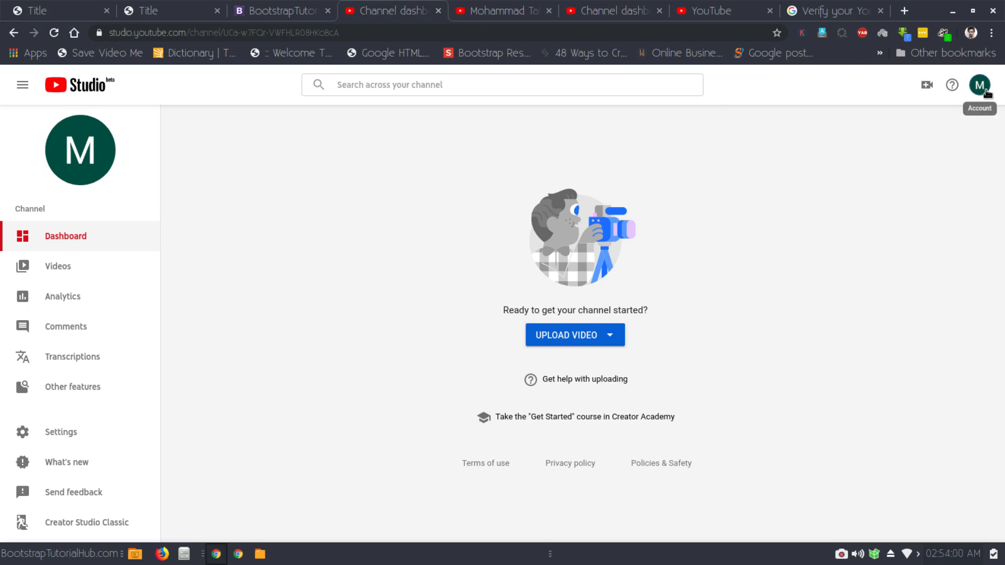
{"action": "left_click", "coordinate": [979, 84]}
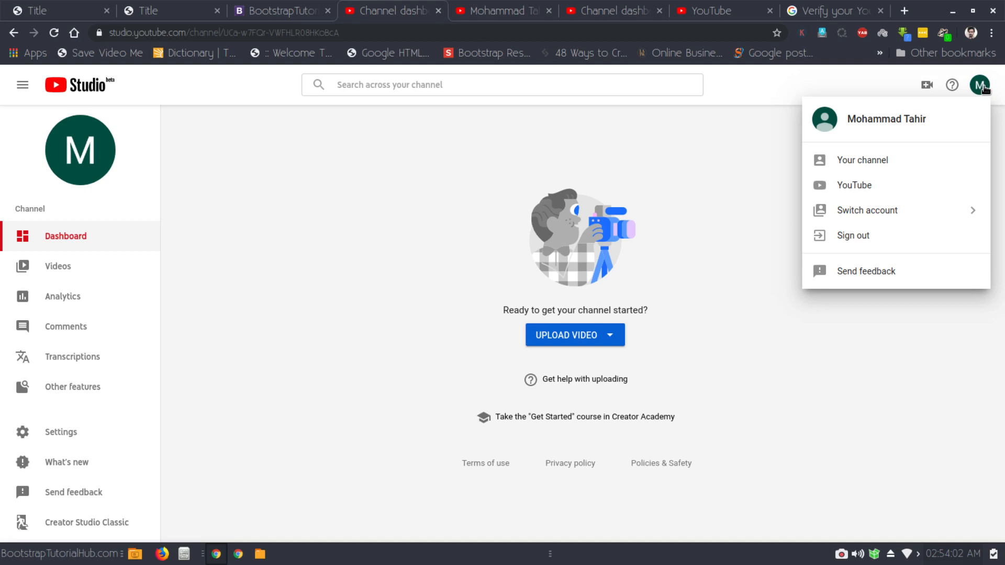
{"action": "mouse_move", "coordinate": [978, 84]}
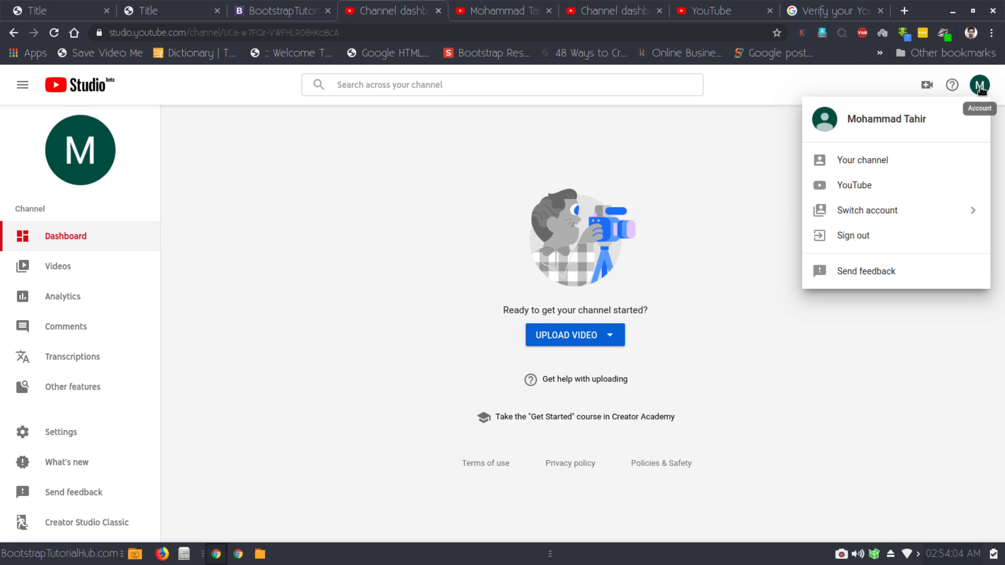
{"action": "mouse_move", "coordinate": [861, 159]}
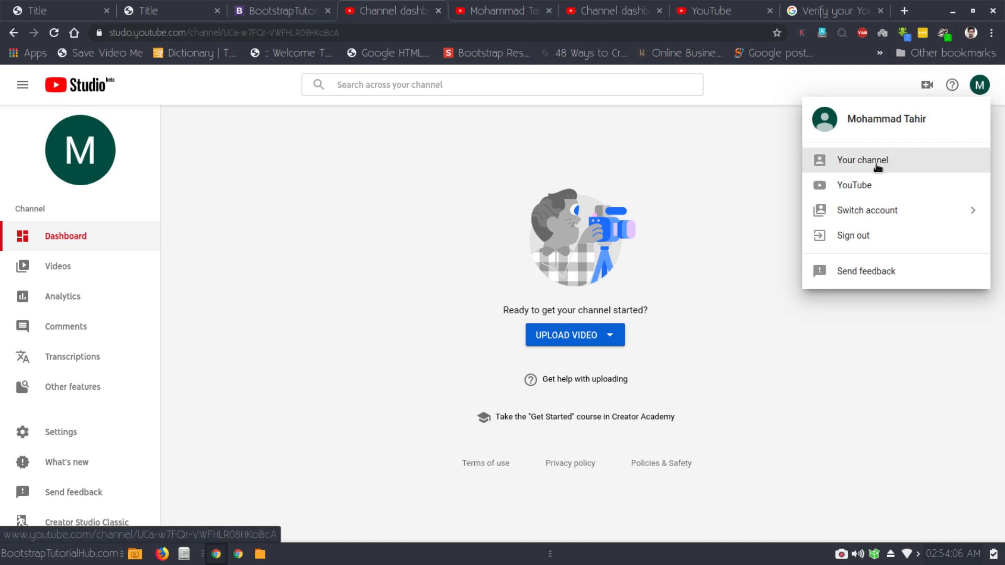
{"action": "left_click", "coordinate": [862, 159]}
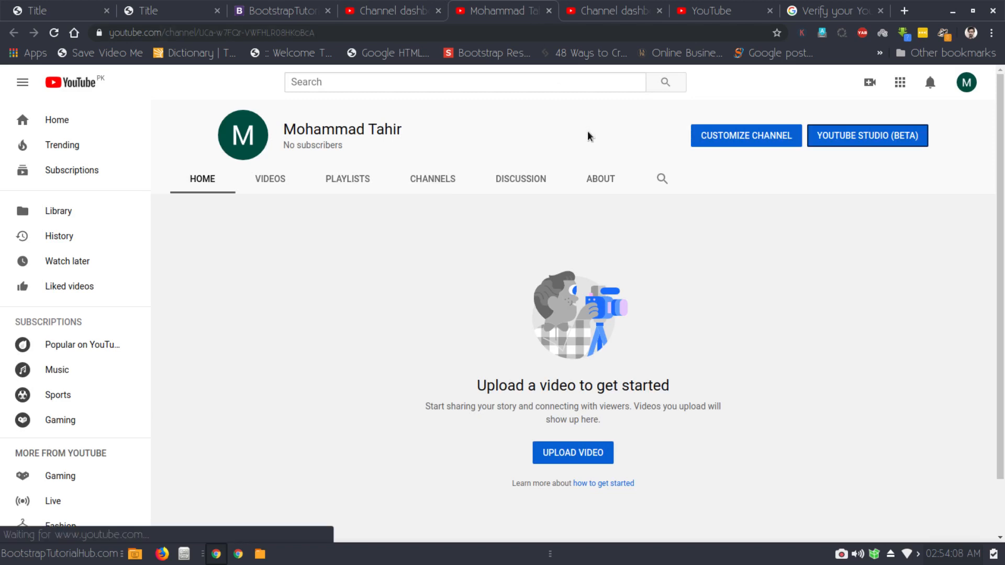
{"action": "mouse_move", "coordinate": [846, 147]}
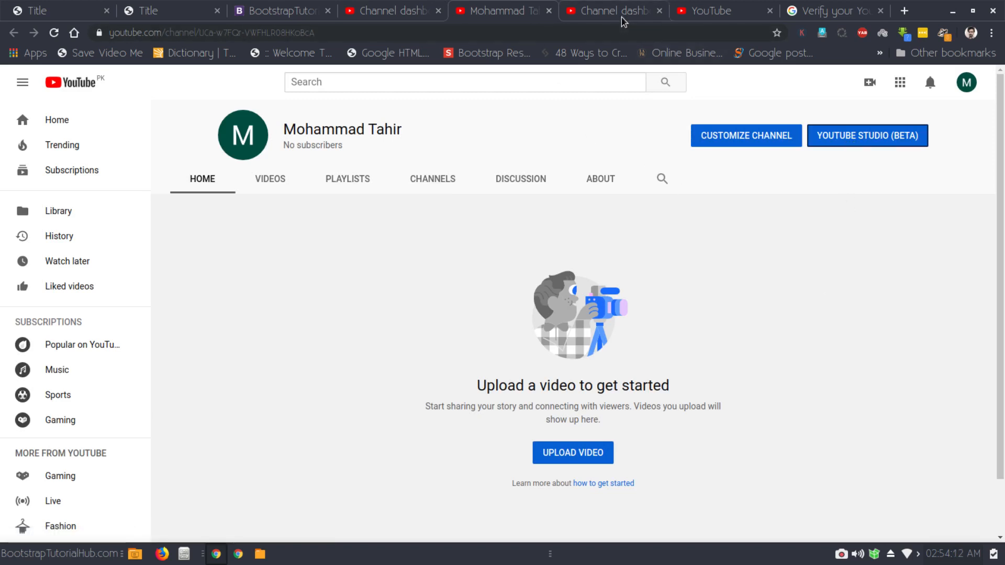
{"action": "left_click", "coordinate": [866, 135]}
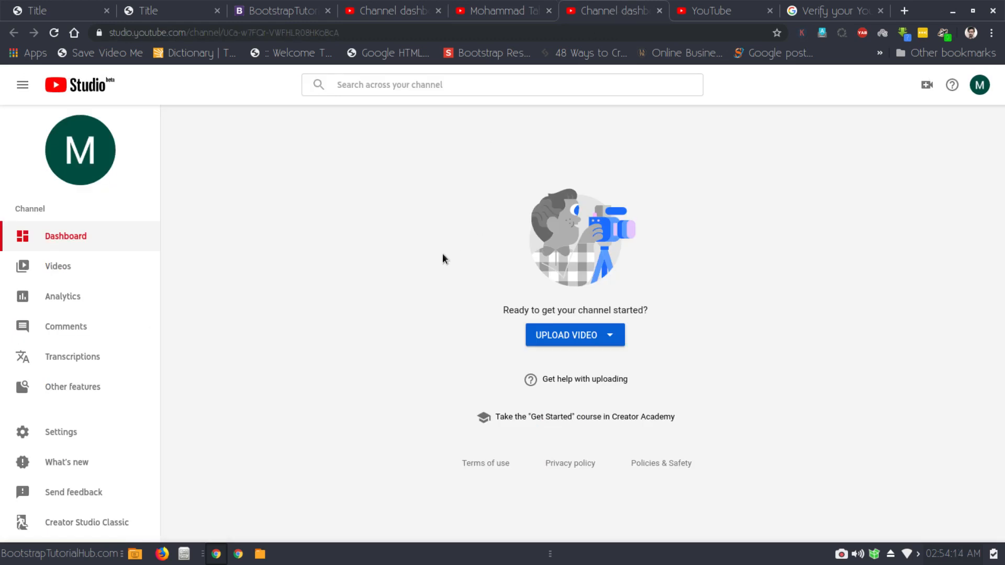
{"action": "mouse_move", "coordinate": [61, 433]}
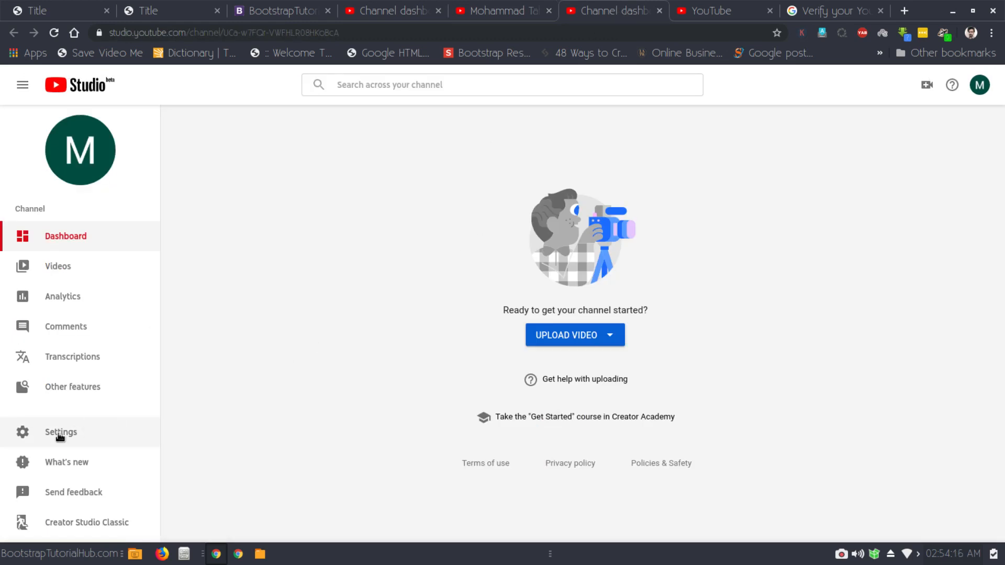
Show the Channel section's Basic info in Studio Settings, where the name links to the Google account.
{"action": "left_click", "coordinate": [60, 433]}
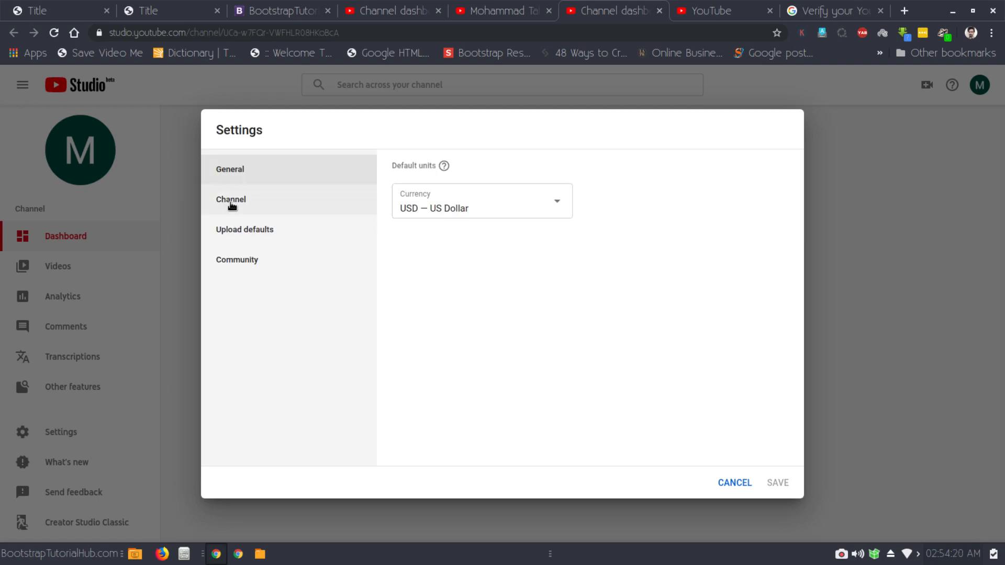
{"action": "left_click", "coordinate": [231, 199]}
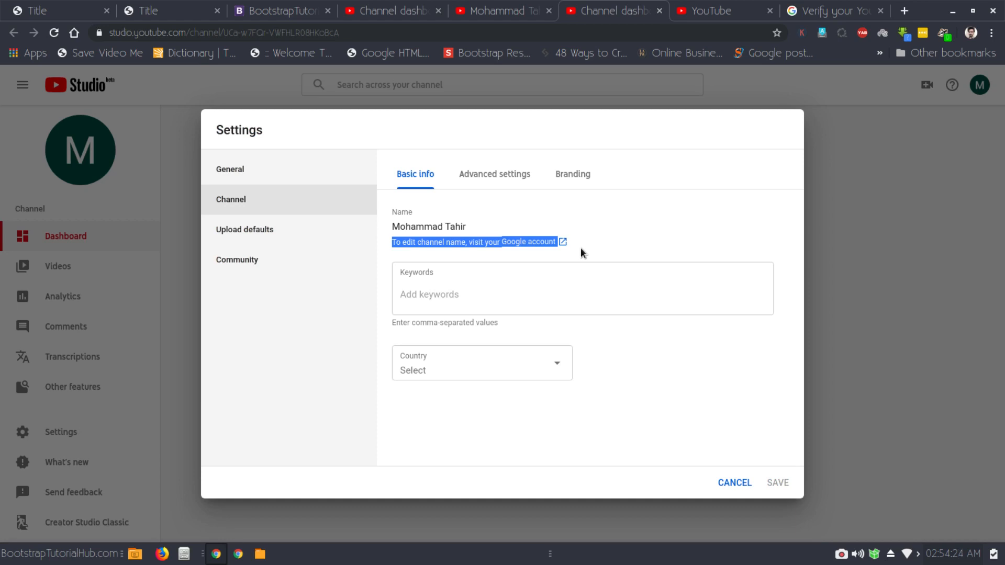
{"action": "mouse_move", "coordinate": [499, 254]}
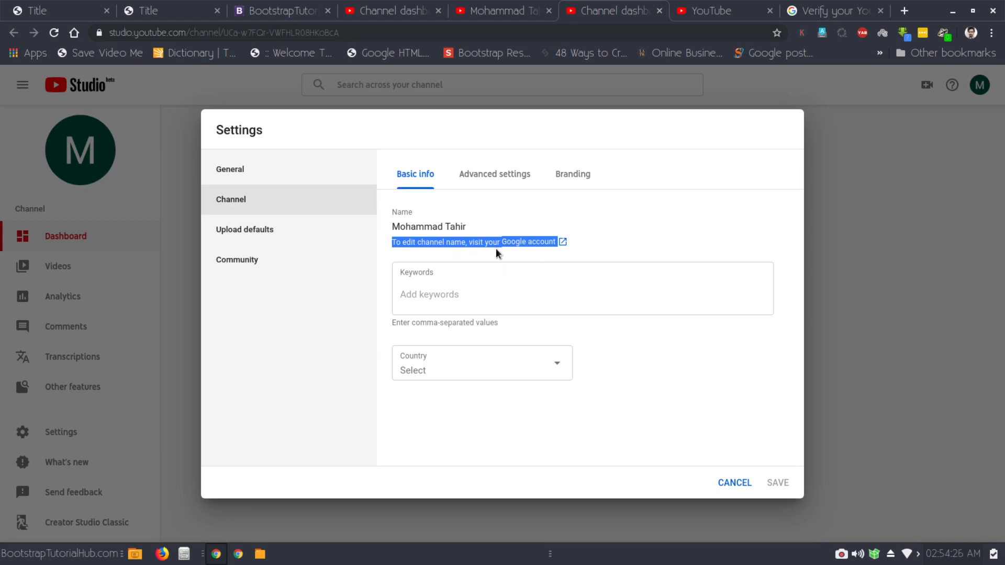
{"action": "mouse_move", "coordinate": [536, 245]}
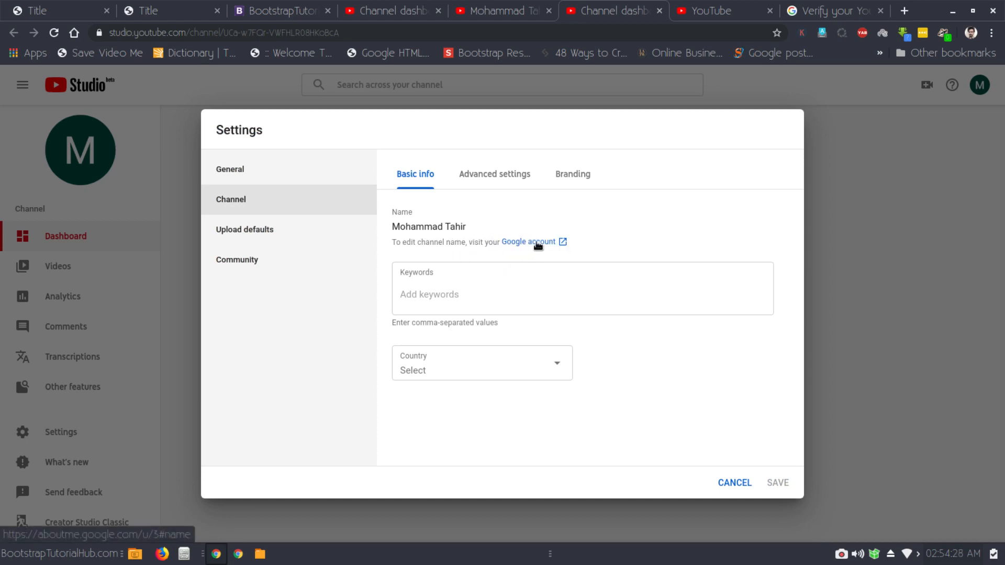
In Google About me, replace the first name with 'BootstrapTutorialHub' and clear the last name.
{"action": "left_click", "coordinate": [527, 242]}
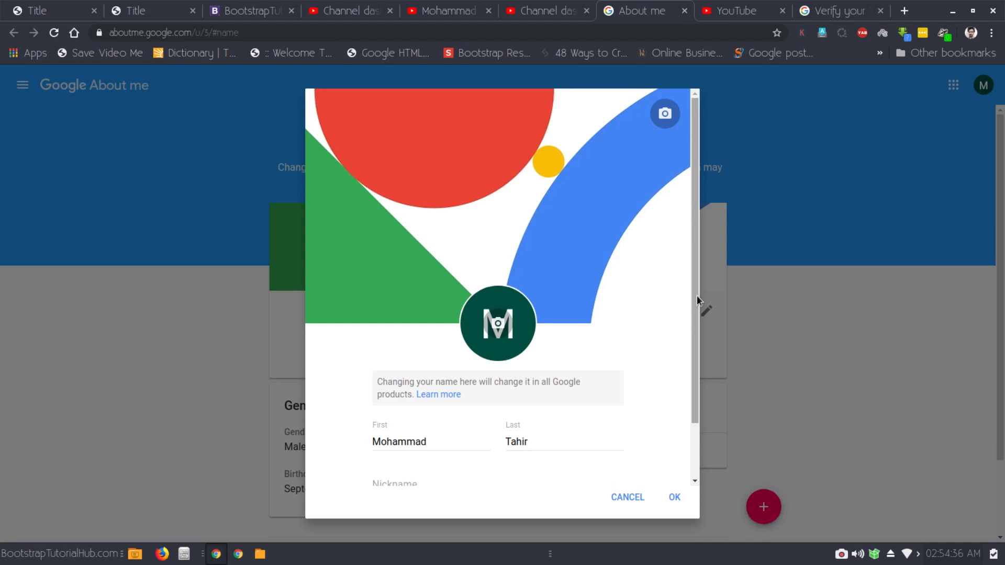
{"action": "scroll", "scroll_direction": "down", "scroll_amount": 3}
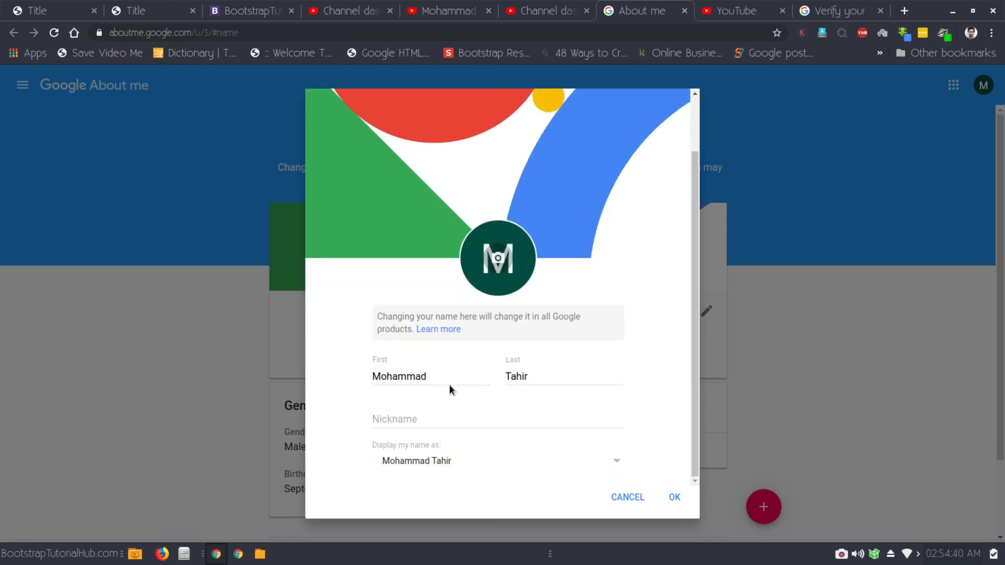
{"action": "double_click", "coordinate": [399, 375]}
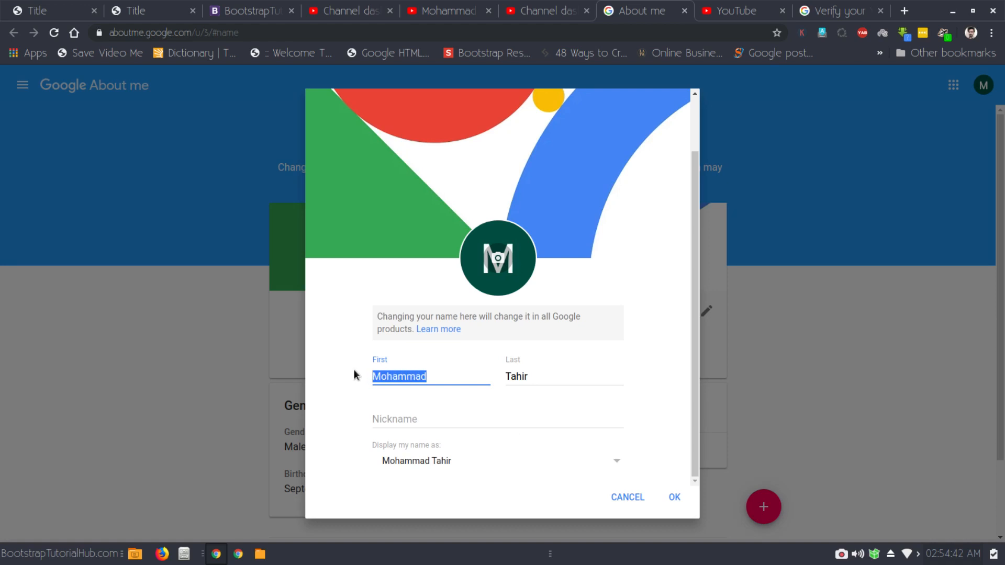
{"action": "type", "text": "BootstrapT"}
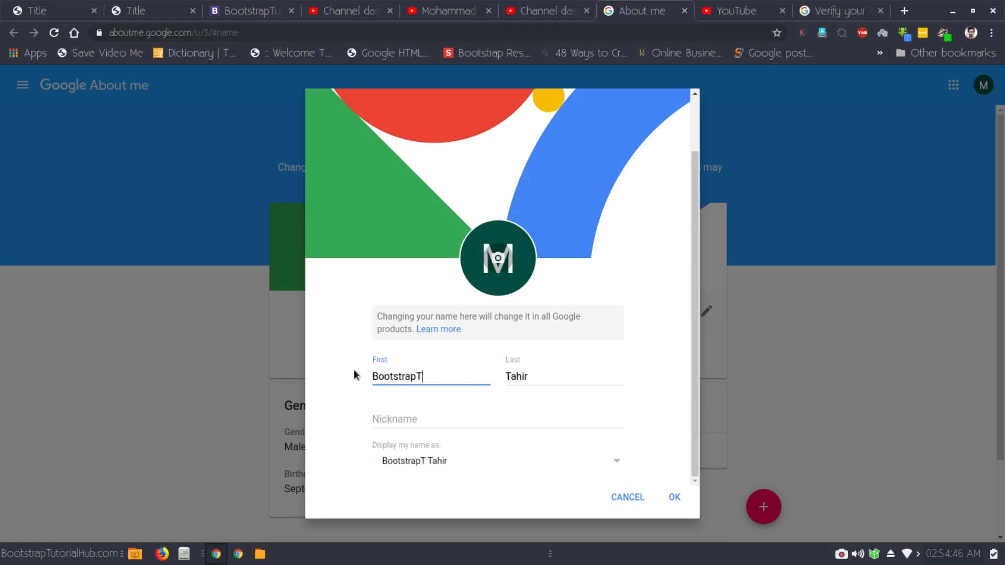
{"action": "type", "text": "utorial"}
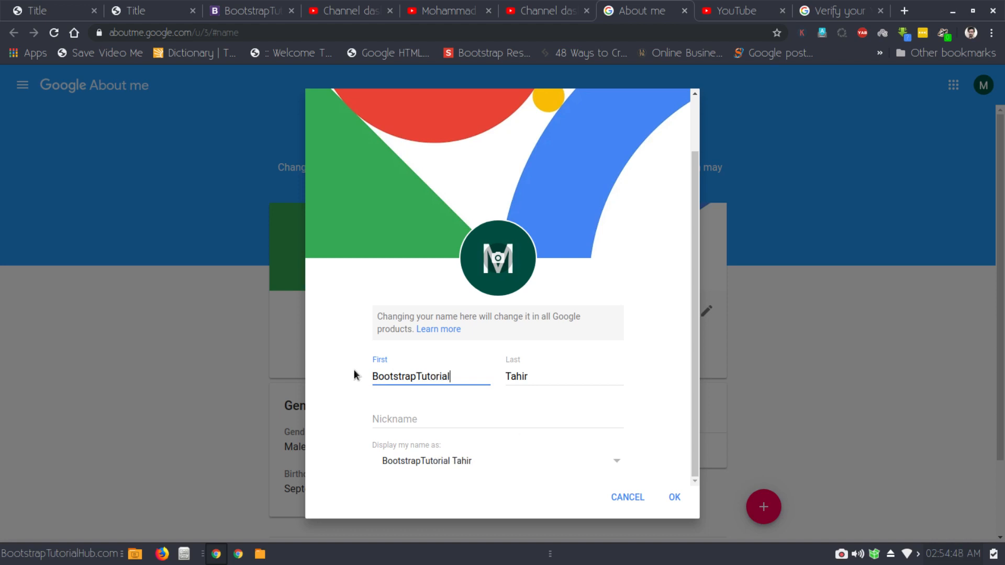
{"action": "type", "text": "Hub"}
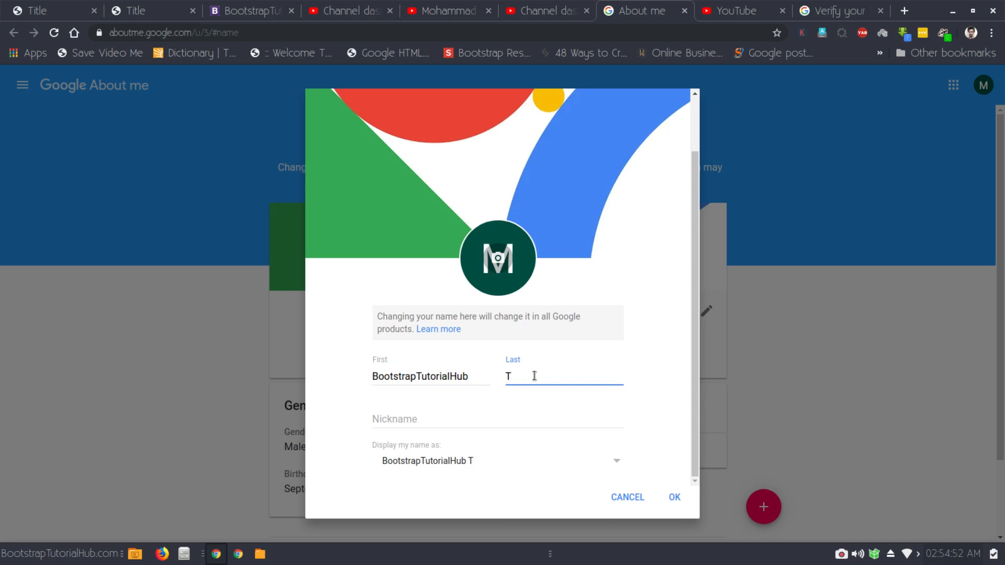
{"action": "key", "text": "Backspace"}
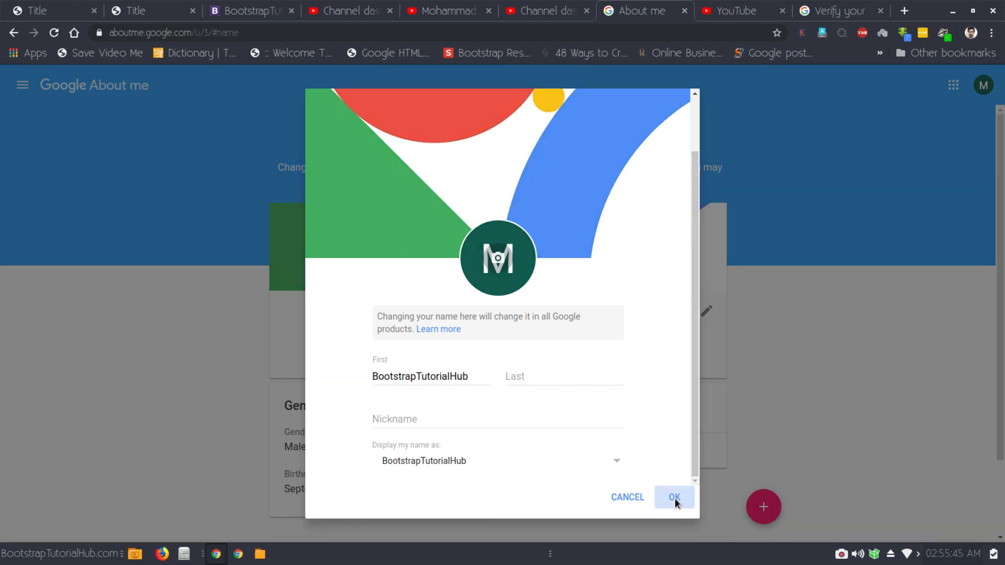
Confirm the name editor so the profile reads 'BootstrapTutorialHub'.
{"action": "left_click", "coordinate": [673, 497]}
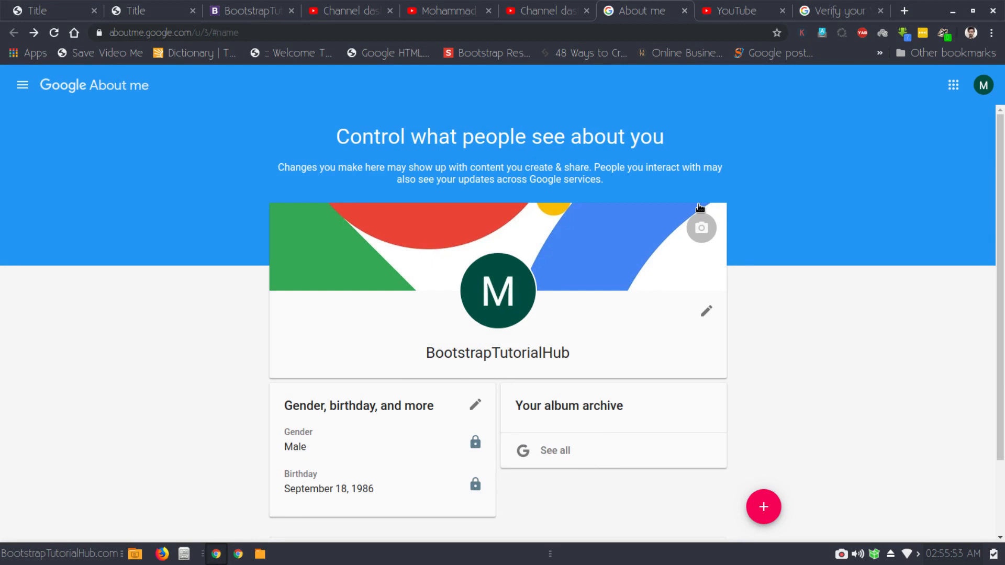
{"action": "mouse_move", "coordinate": [565, 26]}
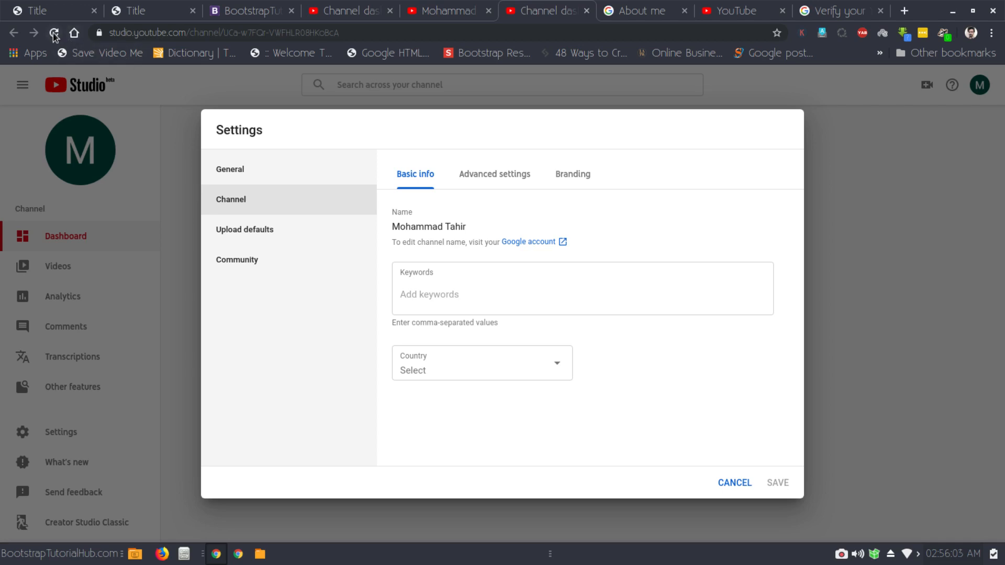
Reload Studio and verify the account menu shows 'BootstrapTutorialHub'.
{"action": "left_click", "coordinate": [55, 32]}
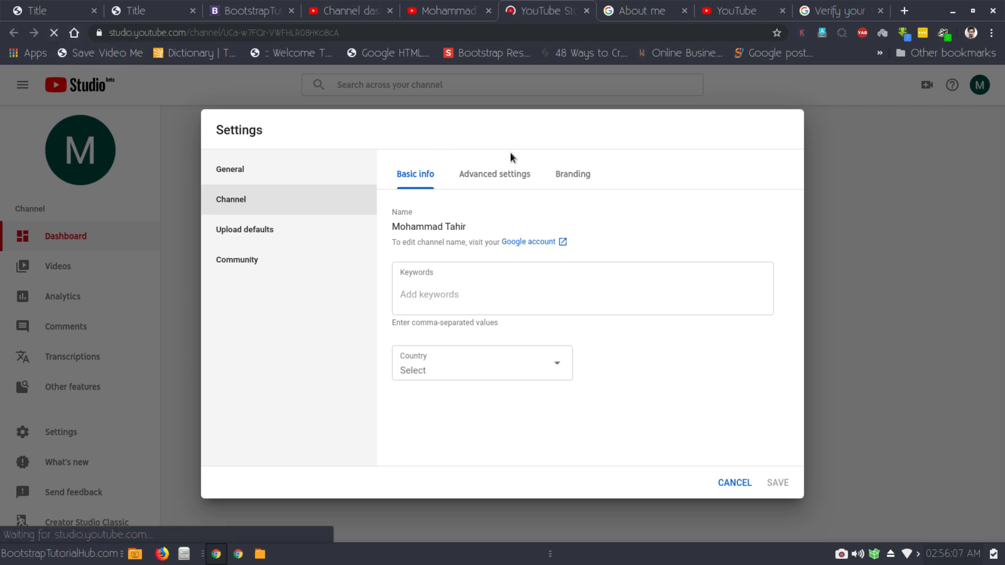
{"action": "left_click", "coordinate": [980, 84]}
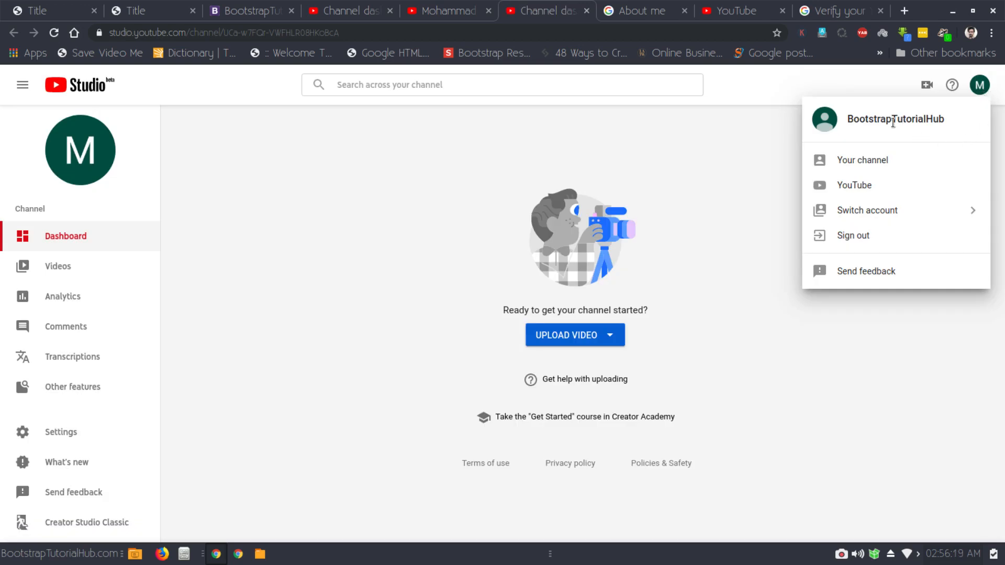
{"action": "mouse_move", "coordinate": [895, 118]}
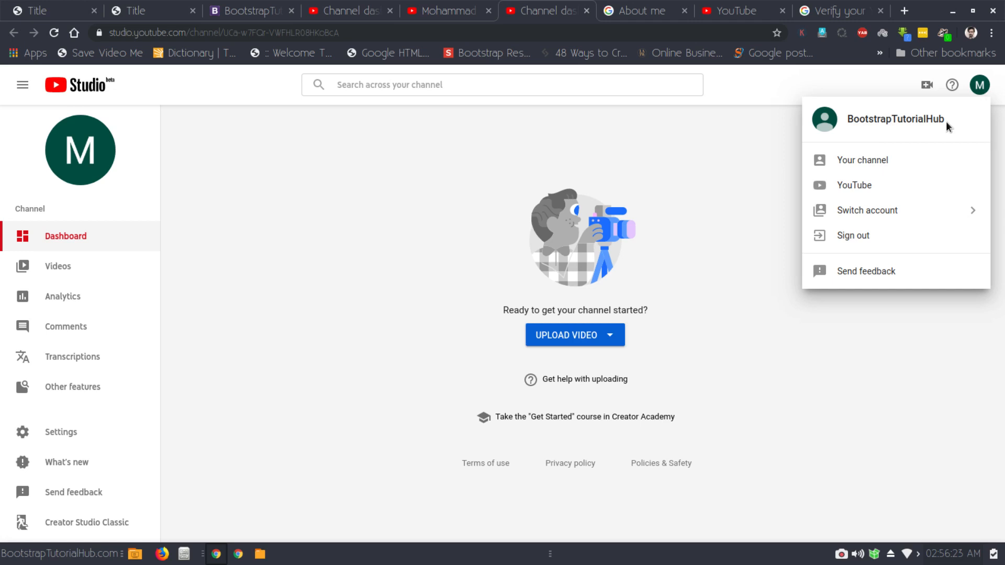
{"action": "mouse_move", "coordinate": [456, 195]}
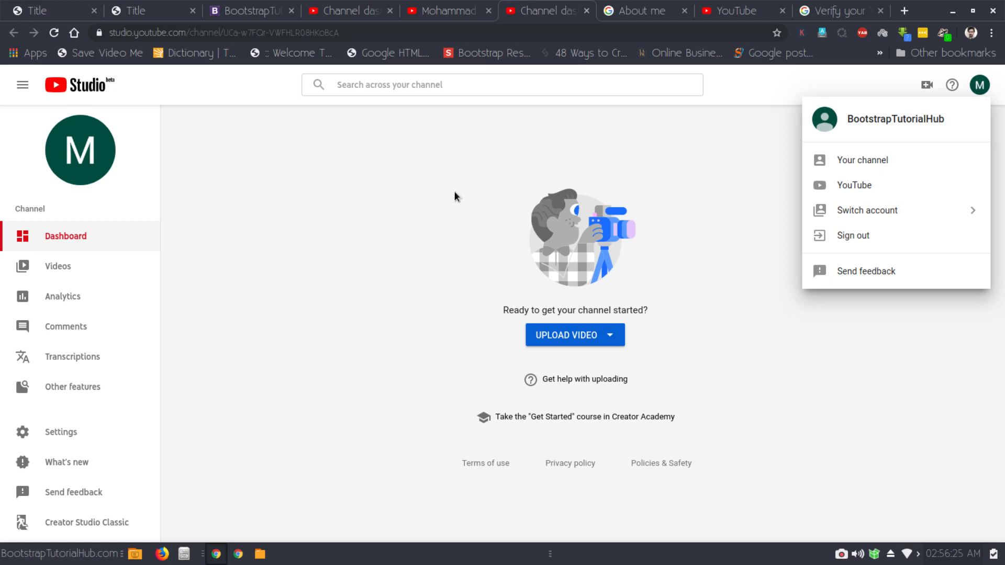
{"action": "left_click", "coordinate": [454, 196]}
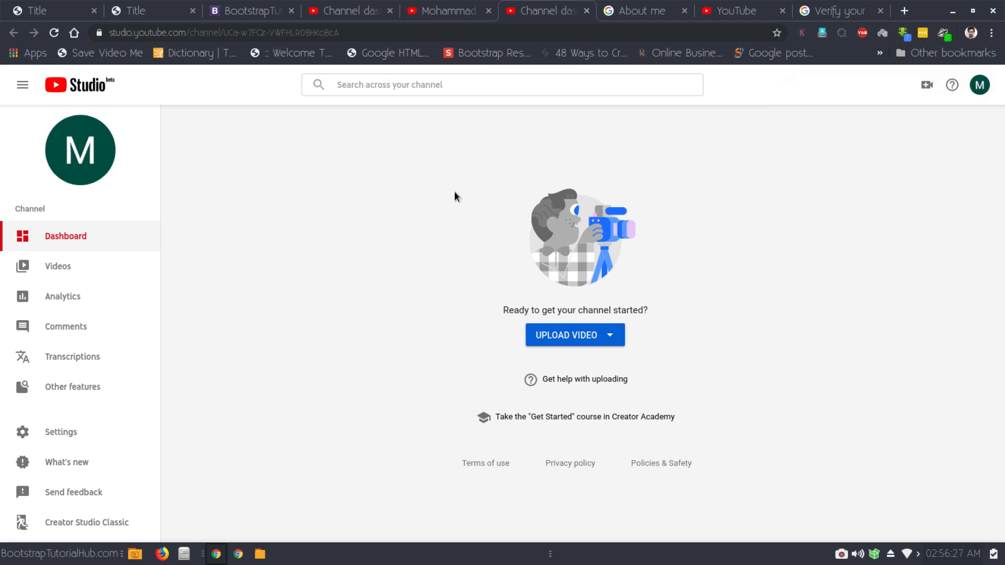